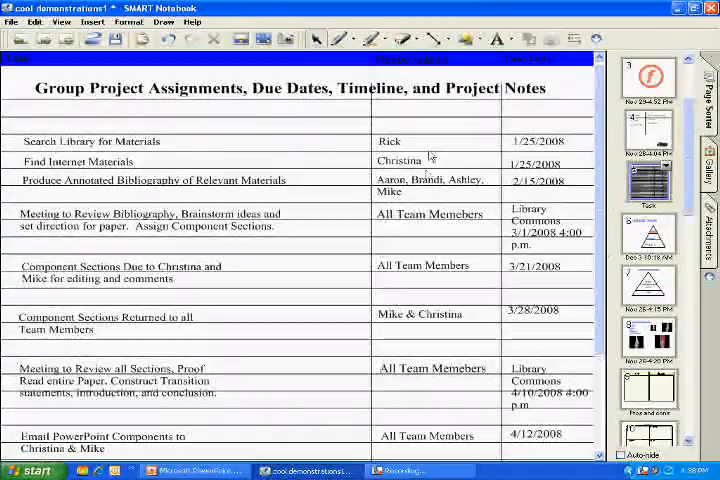
Switch to the Blank Slate page showing the Fact, Value, Policy pyramid
left_click(648, 235)
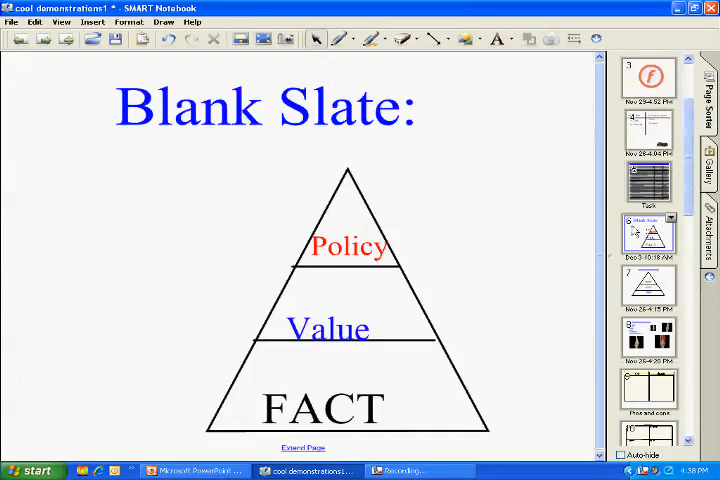
left_click(466, 39)
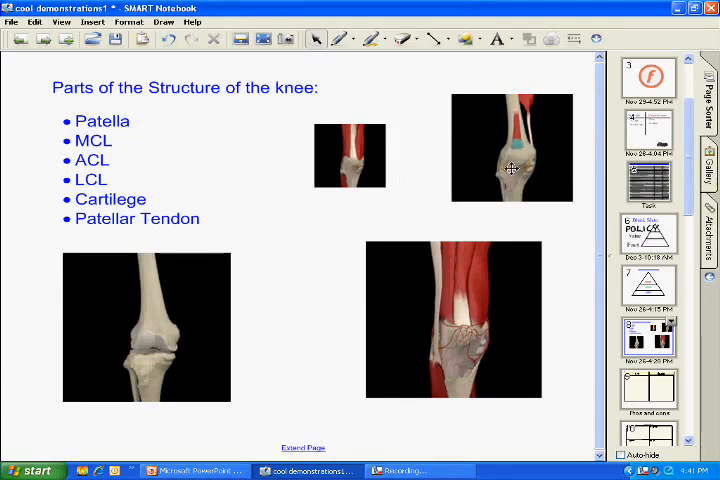
left_click(648, 130)
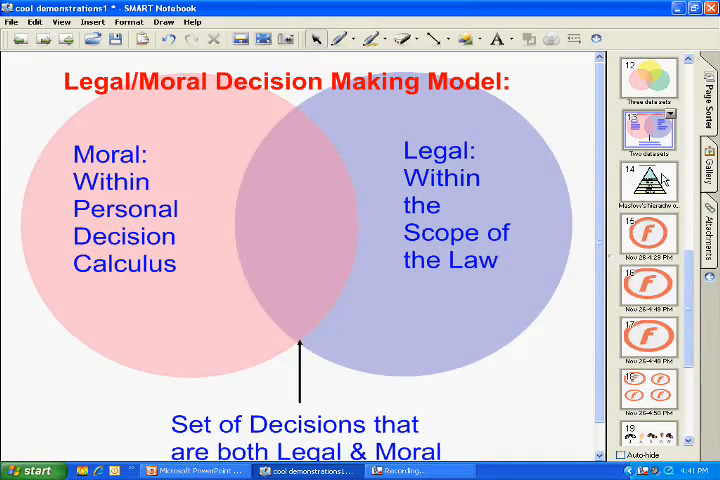
left_click(648, 233)
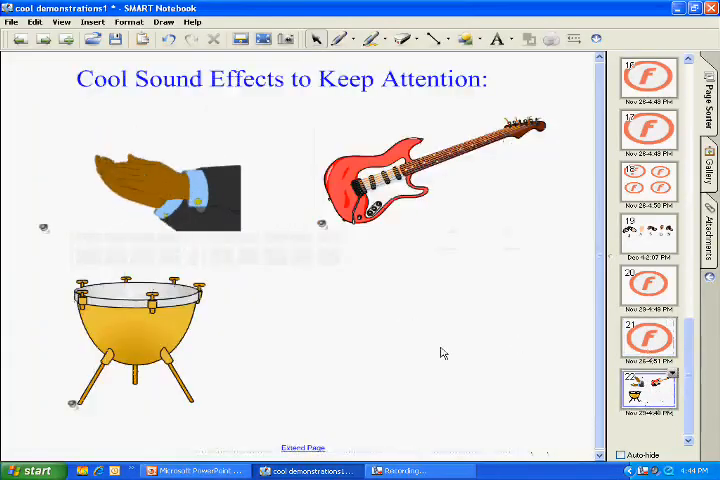
mouse_move(454, 368)
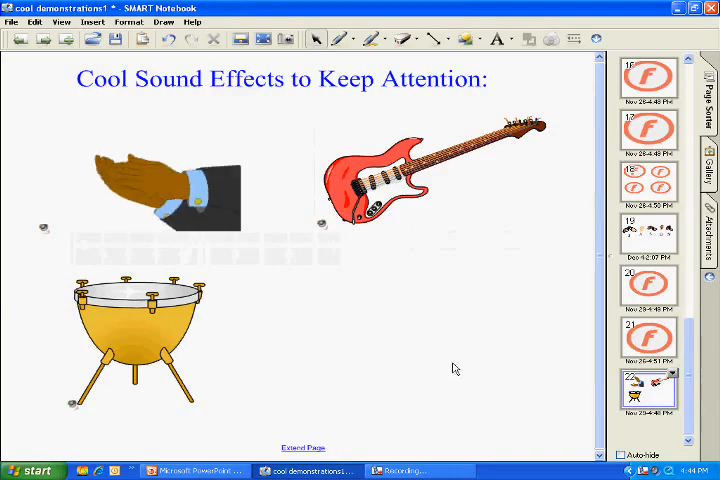
Bring PowerPoint forward to the 'Using SMART Boards' title slide by Jason Stone
left_click(195, 470)
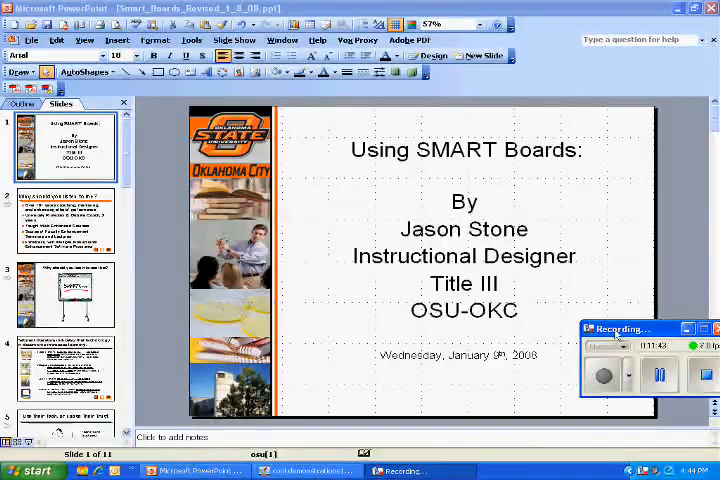